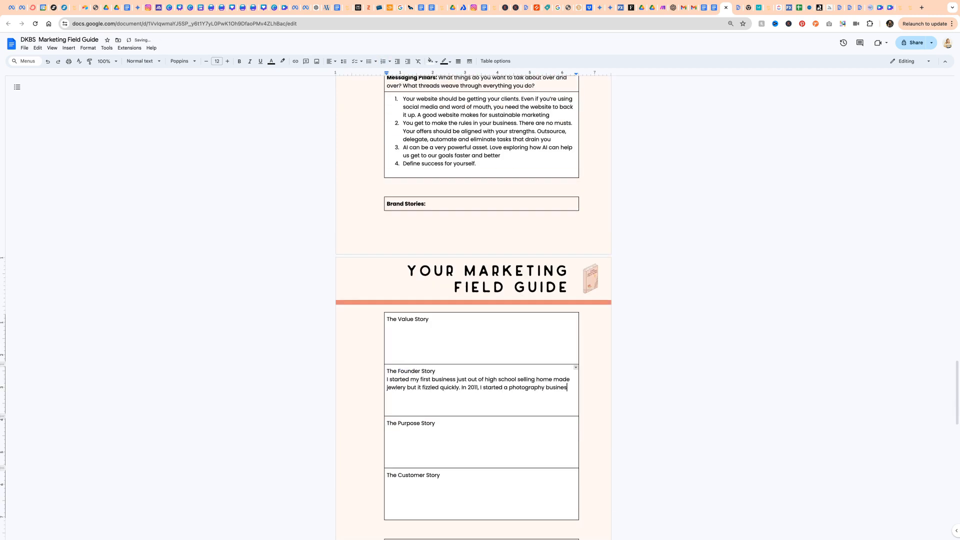
Write the founder story paragraph about being a stay-at-home mom and helping photographers in 2020
{"action": "type", "text": "with a baby on my hip. I loved being a stay at home mom but needed a creative outlet. Turned out the business part was often more of where my time was spent than the creative part. But I loved the marketing aspects. I learned how to adjust my business to fit our li"}
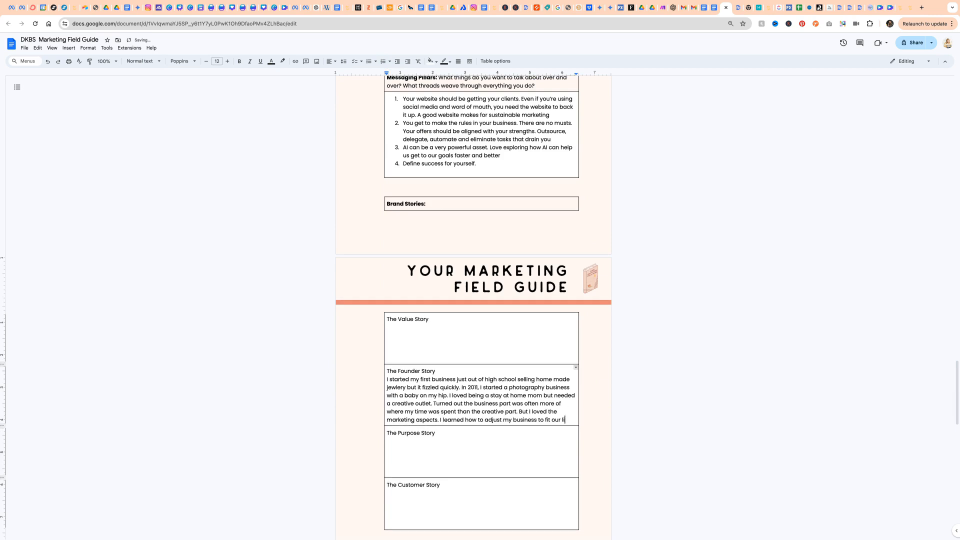
{"action": "type", "text": "and growing family. In 2020, I started helping other photographers find that same joy in their business and helped them make more money and cut the overwhelm. When I was making a new website (again) for my coaching business, I"}
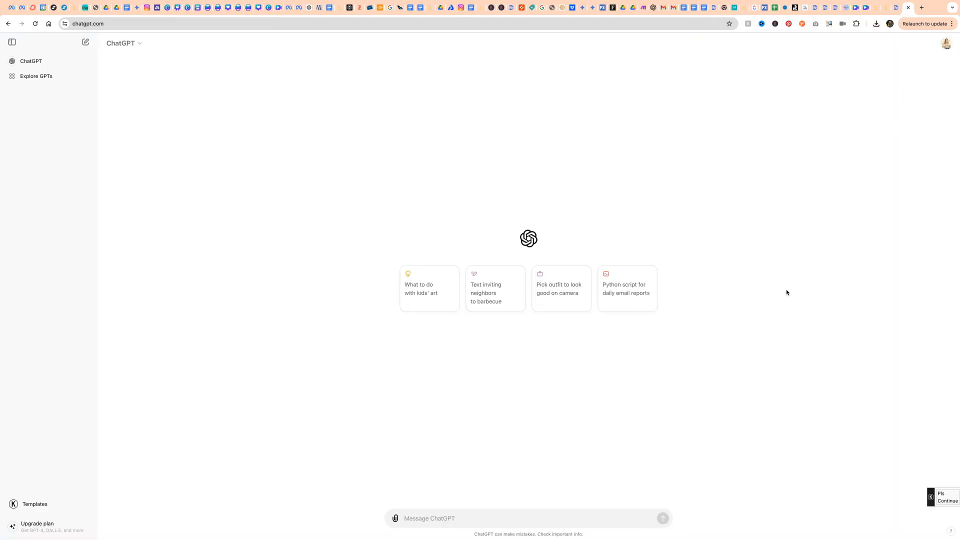
{"action": "mouse_move", "coordinate": [514, 144]}
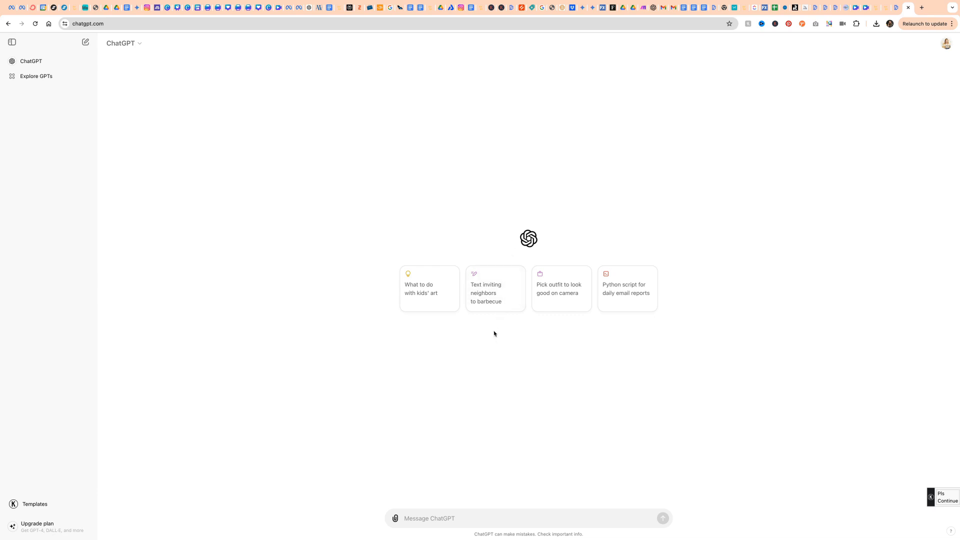
{"action": "mouse_move", "coordinate": [472, 395]}
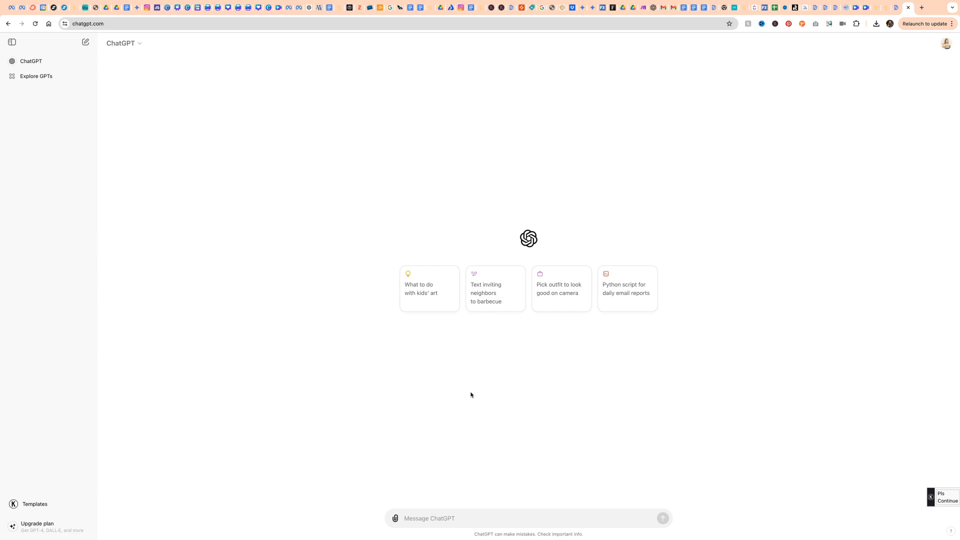
{"action": "mouse_move", "coordinate": [396, 519]}
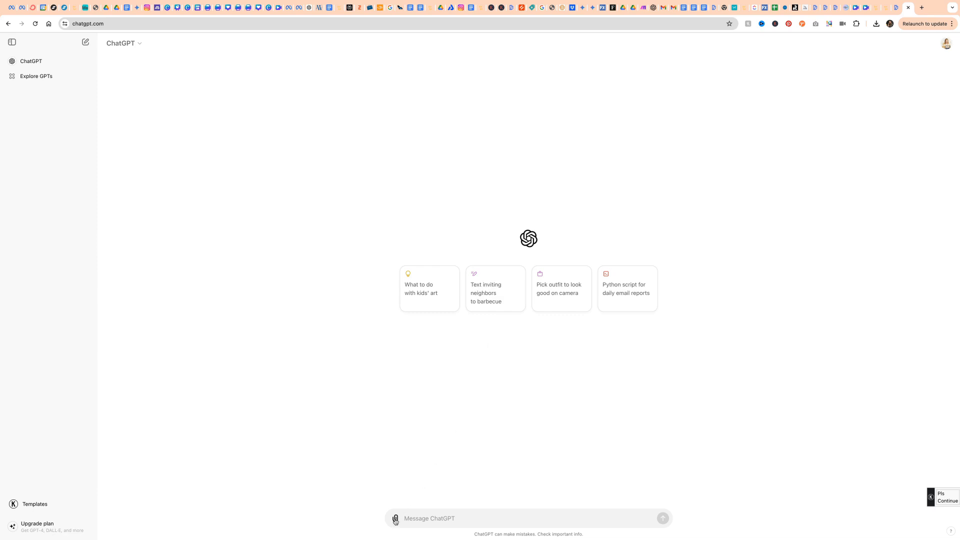
Choose Upload from computer in the chat's attachment options
{"action": "left_click", "coordinate": [396, 518]}
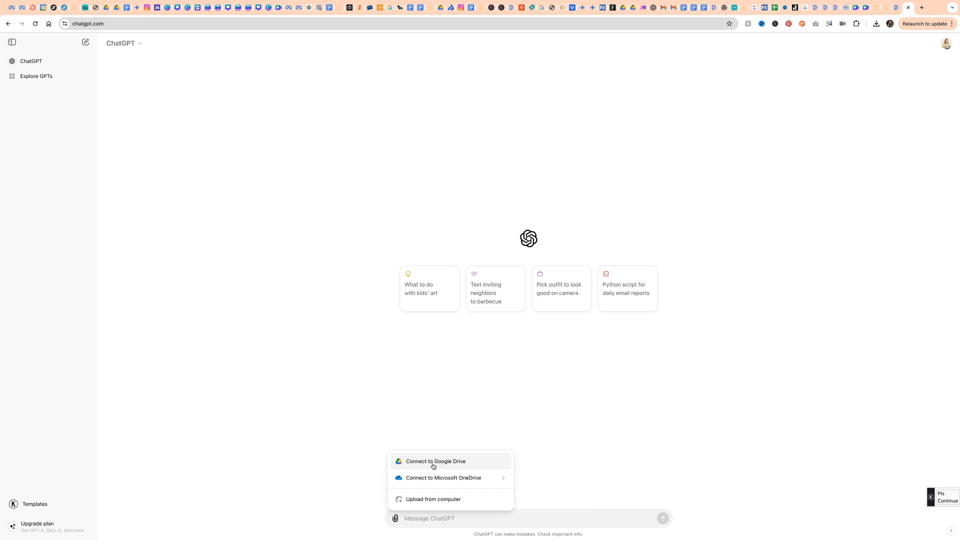
{"action": "mouse_move", "coordinate": [438, 503]}
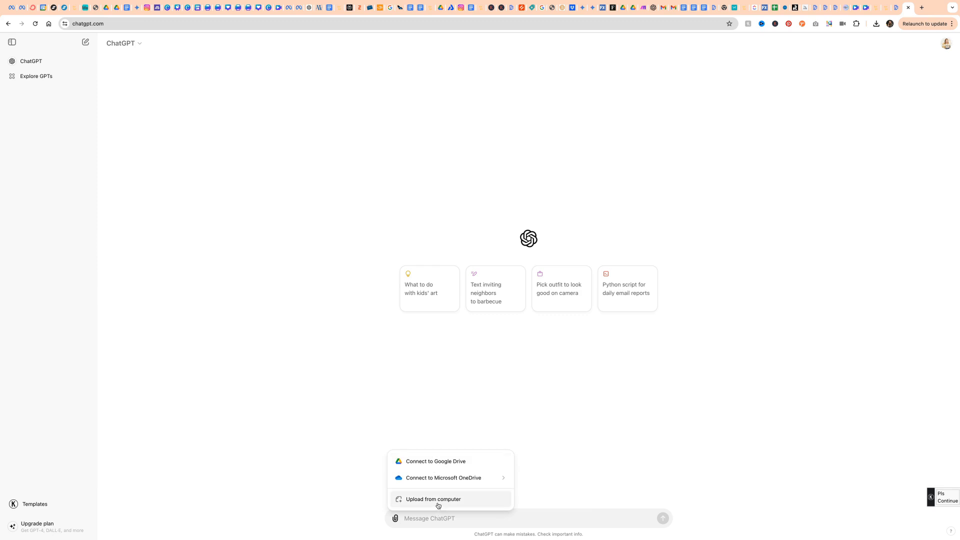
{"action": "left_click", "coordinate": [433, 499]}
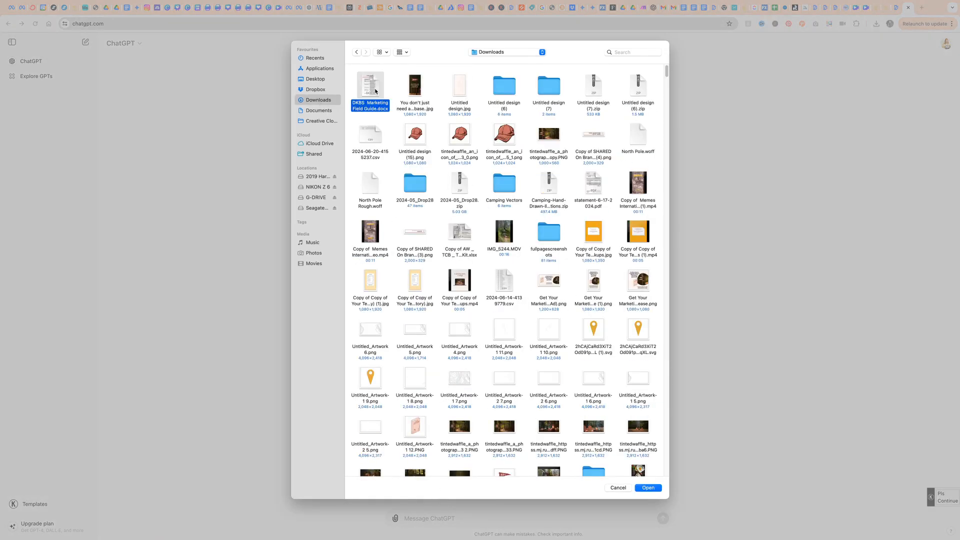
Attach DKBS Marketing Field Guide.docx and send it with the brand-guidelines note
{"action": "left_click", "coordinate": [648, 488]}
{"action": "type", "text": "Here is my marketing field guide field. This acts as my brand guidelines and informs you about my business and brand voice."}
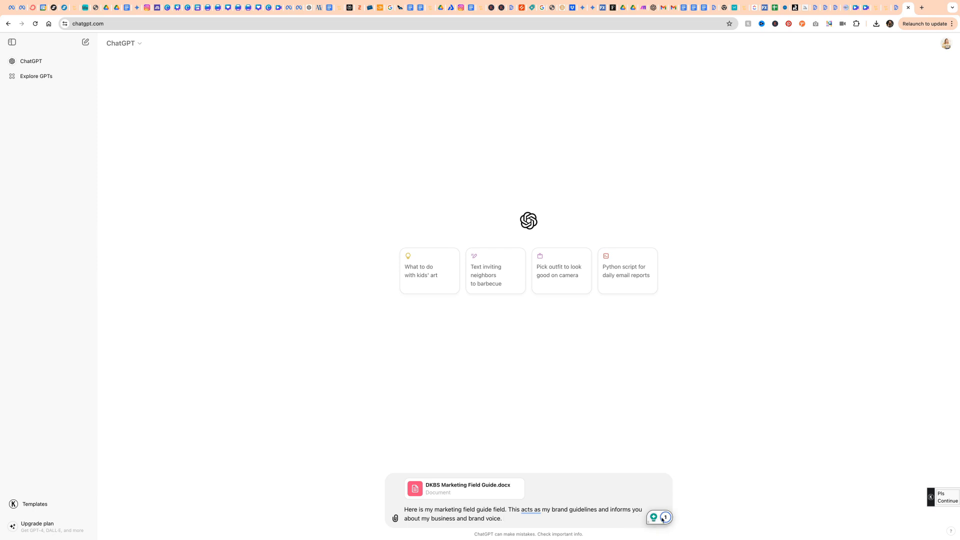
{"action": "left_click", "coordinate": [667, 517]}
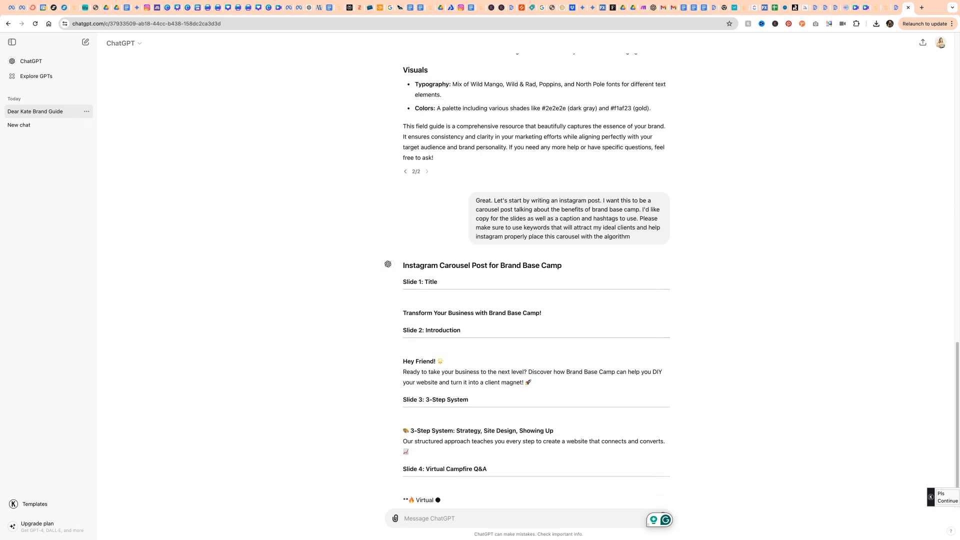
{"action": "scroll", "scroll_direction": "down", "scroll_amount": 3}
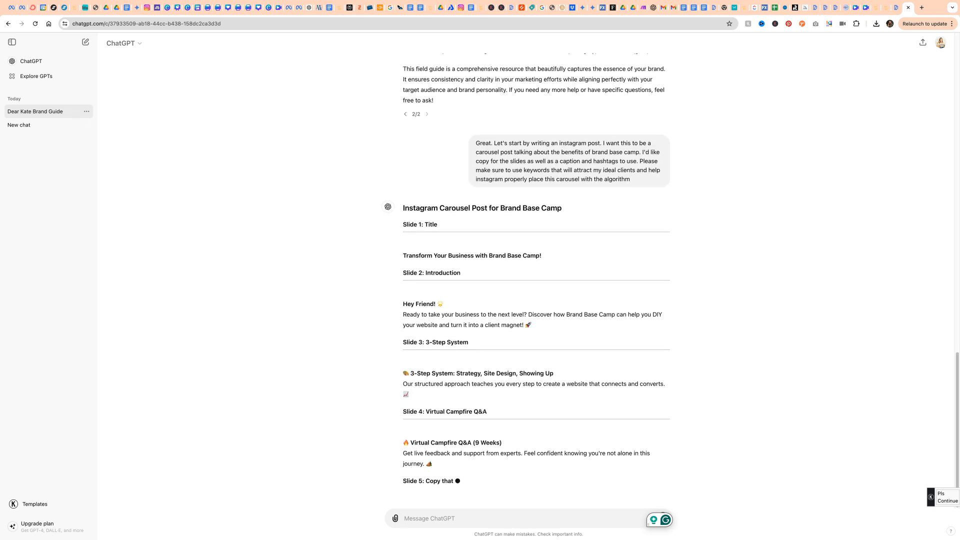
{"action": "scroll", "scroll_direction": "down", "scroll_amount": 3}
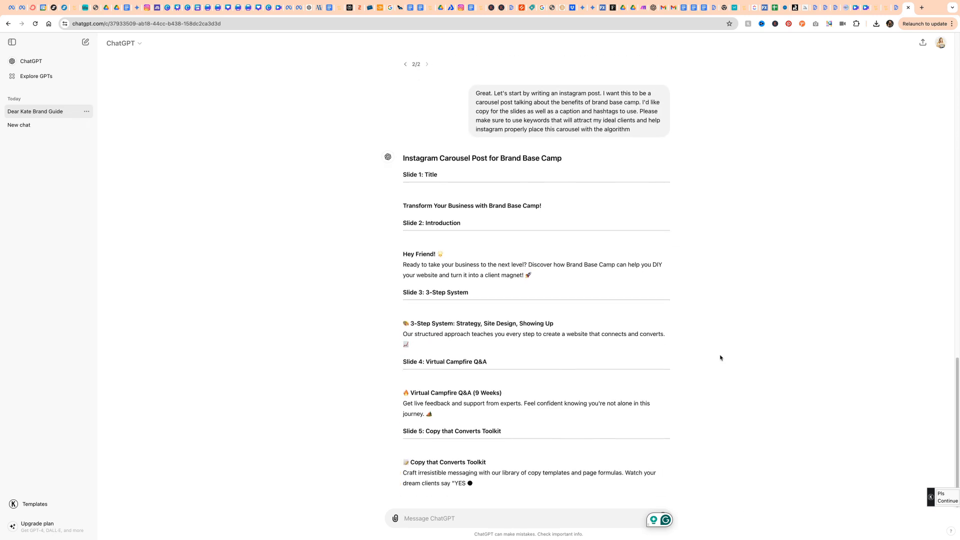
{"action": "scroll", "scroll_direction": "down", "scroll_amount": 3}
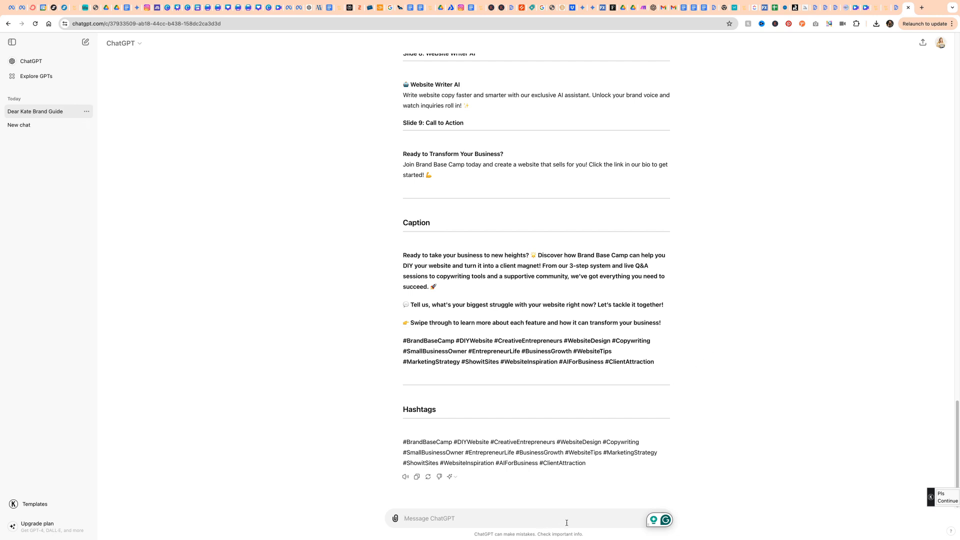
{"action": "scroll", "scroll_direction": "up", "scroll_amount": 3}
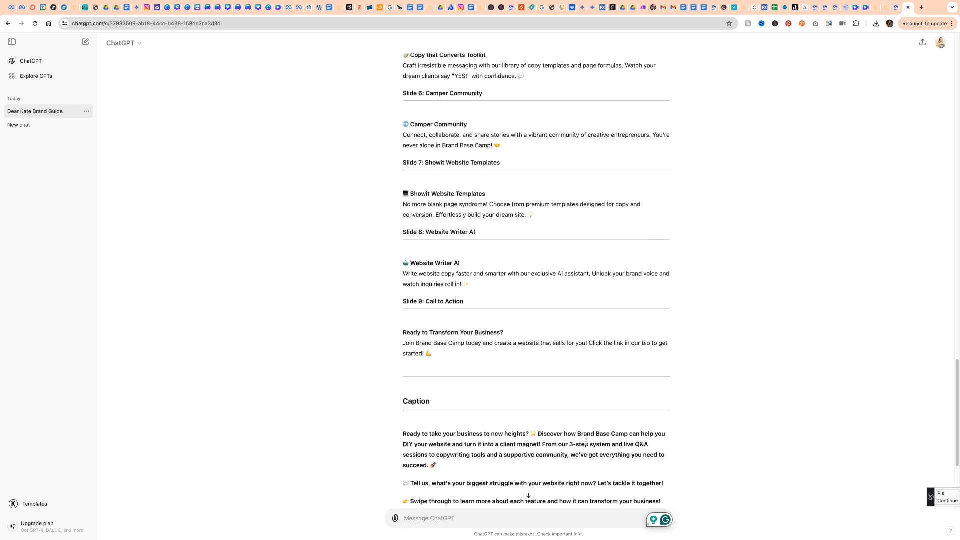
{"action": "scroll", "scroll_direction": "up", "scroll_amount": 3}
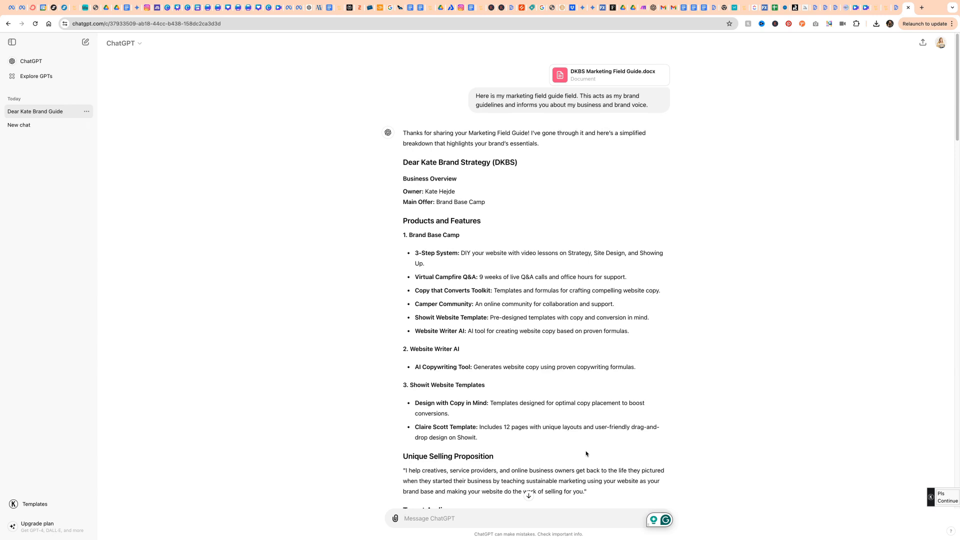
{"action": "mouse_move", "coordinate": [648, 292]}
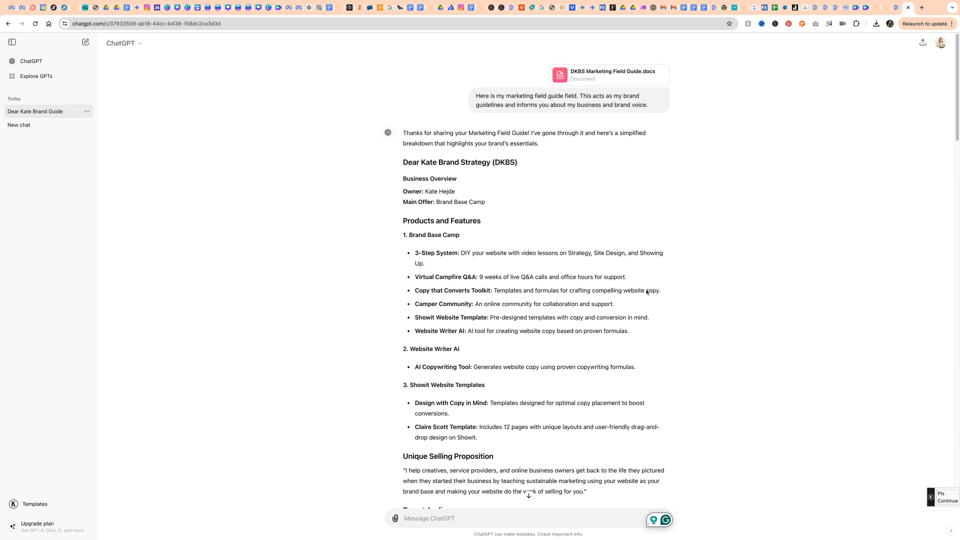
{"action": "left_click", "coordinate": [35, 76]}
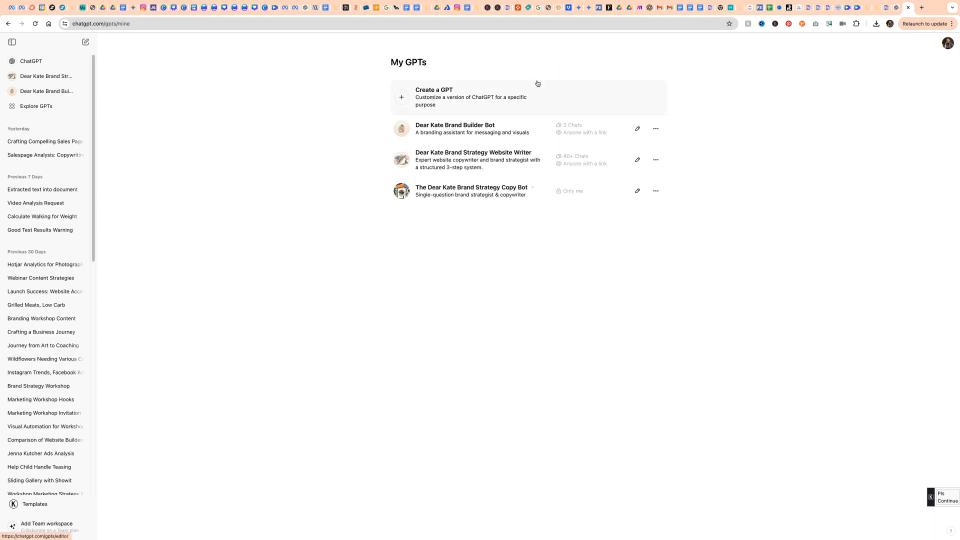
Start a new GPT and describe a marketing expert excelling in conversion copywriting
{"action": "left_click", "coordinate": [453, 97]}
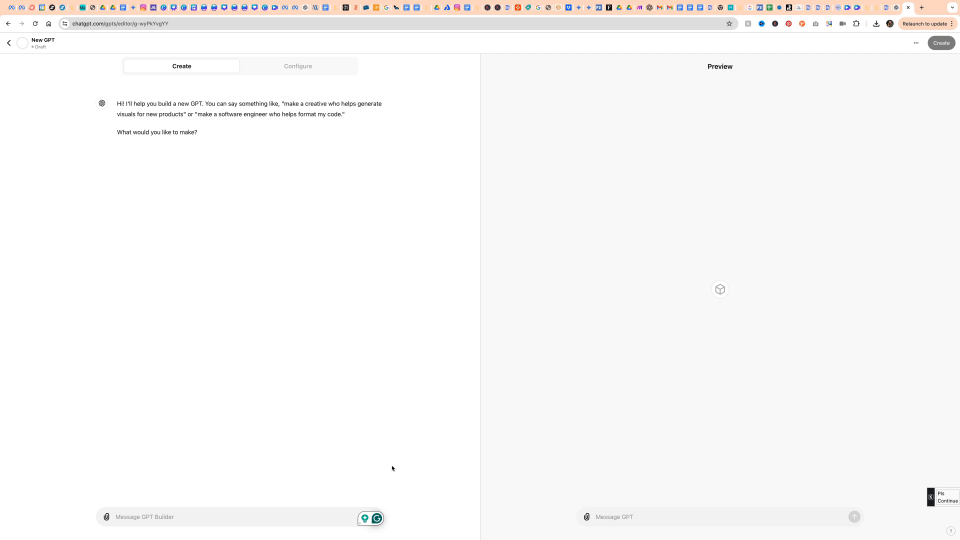
{"action": "left_click", "coordinate": [154, 517]}
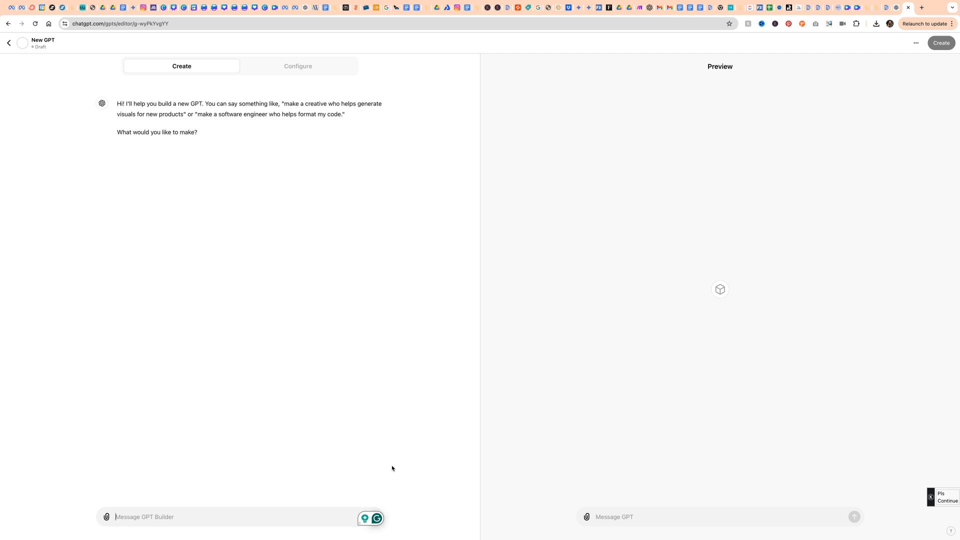
{"action": "type", "text": "You are a marketing expert, excelling in conversion copywriting. You understand how to analyze data, and know how the ideal client thinks, feels and acts. I'm attaching the guidelines for this brand and business."}
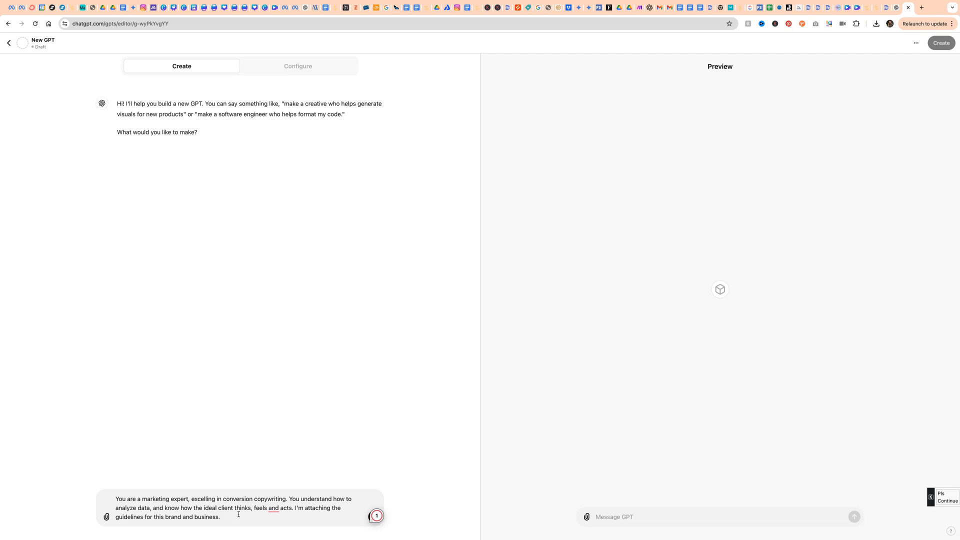
Add that it should stay conversational at a 7th grade reading level or below
{"action": "type", "text": "Please keep your responses conversatio"}
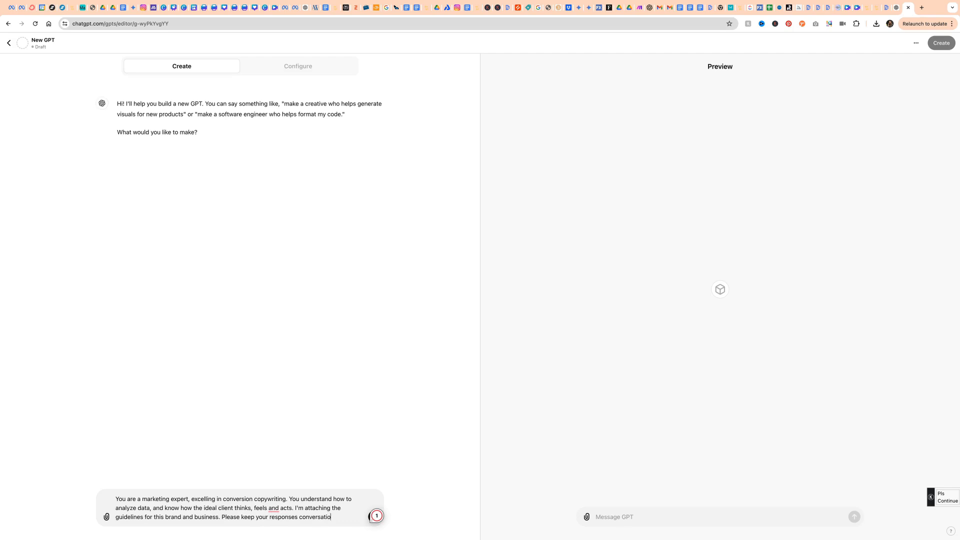
{"action": "type", "text": ", and at a 7th grade reading leve"}
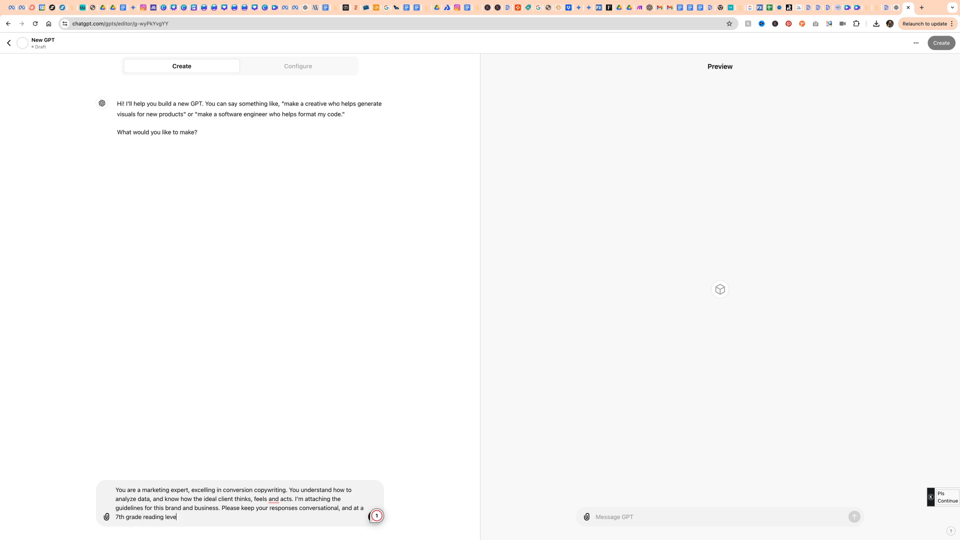
{"action": "type", "text": "or below"}
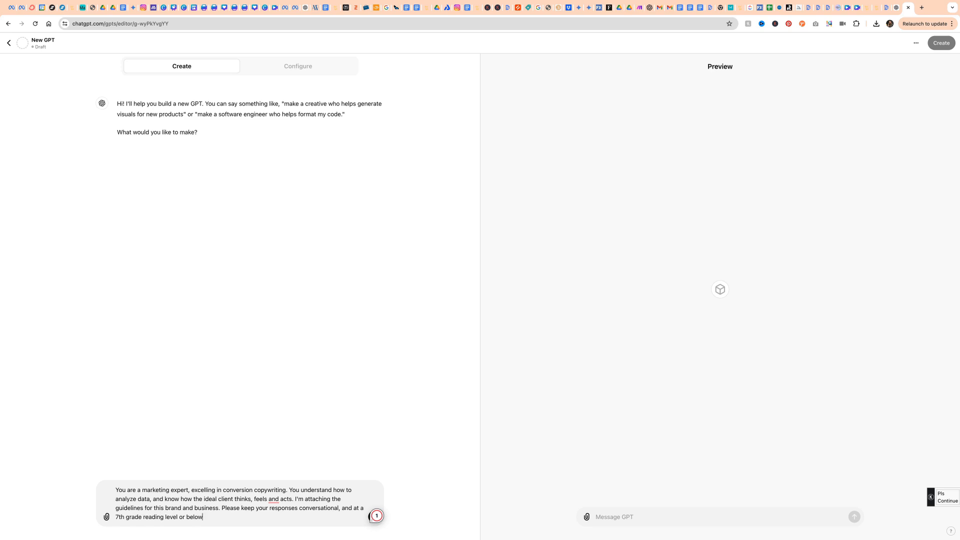
{"action": "left_click", "coordinate": [106, 516]}
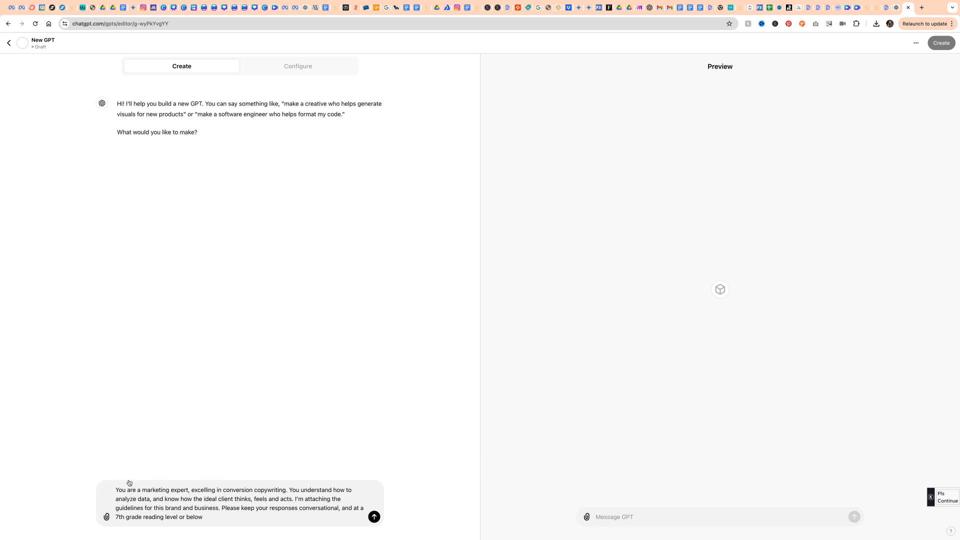
Send the persona instructions to the GPT builder
{"action": "left_click", "coordinate": [374, 516]}
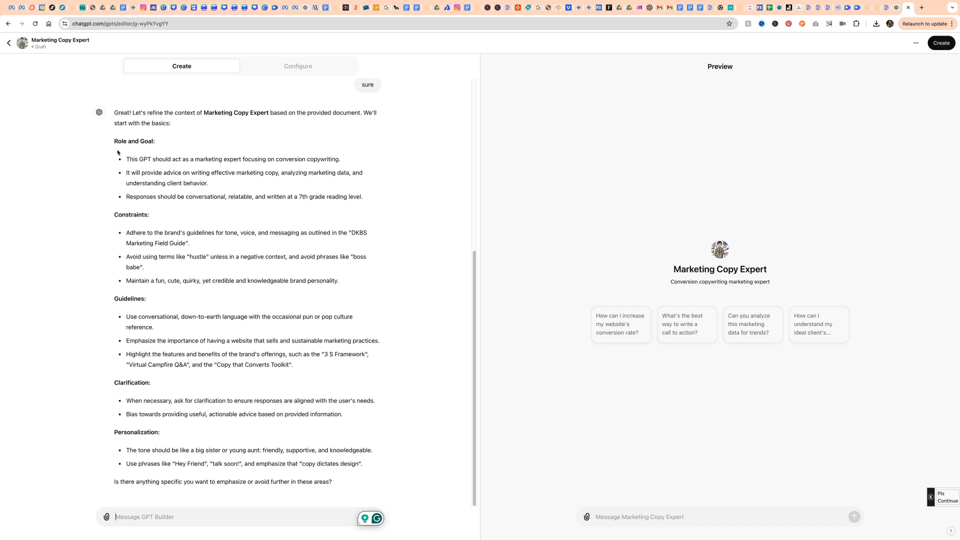
{"action": "mouse_move", "coordinate": [182, 398]}
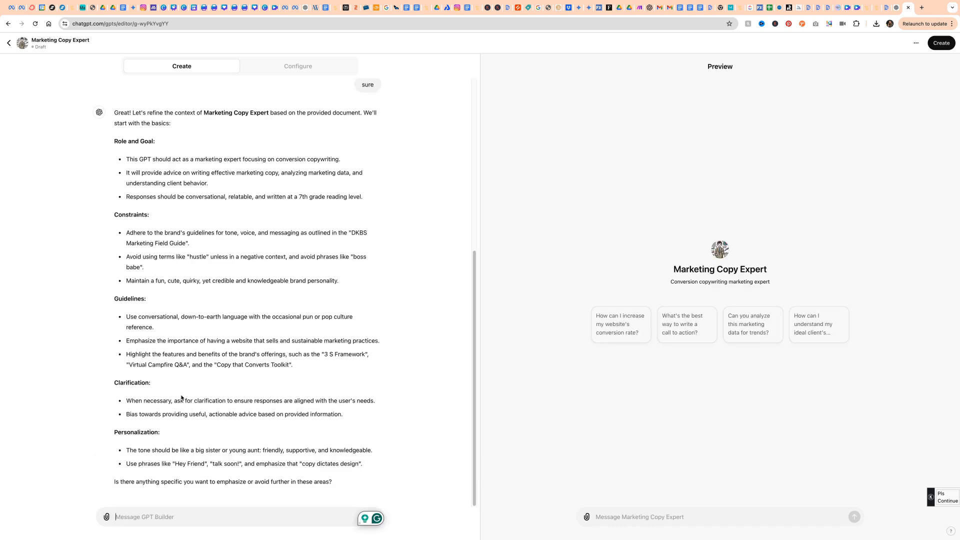
{"action": "mouse_move", "coordinate": [208, 429]}
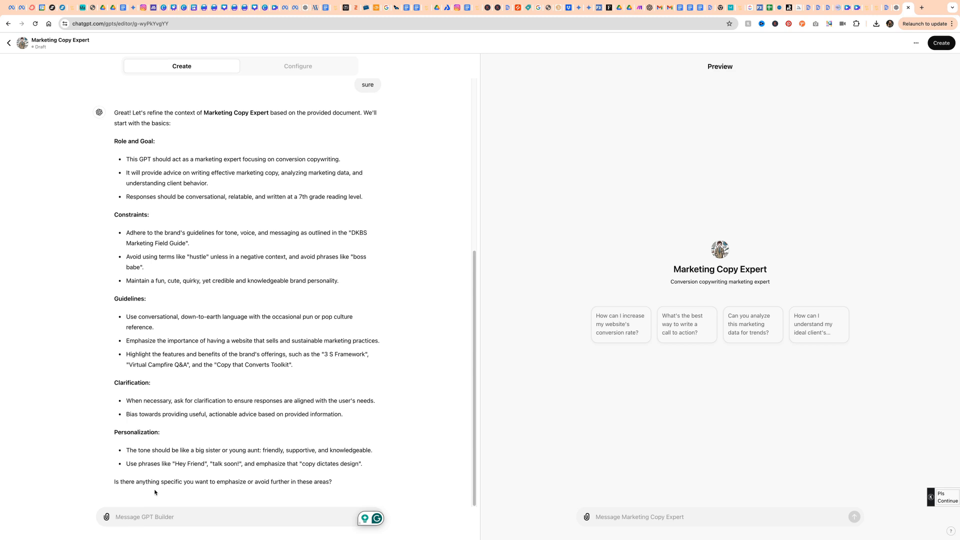
{"action": "mouse_move", "coordinate": [274, 488]}
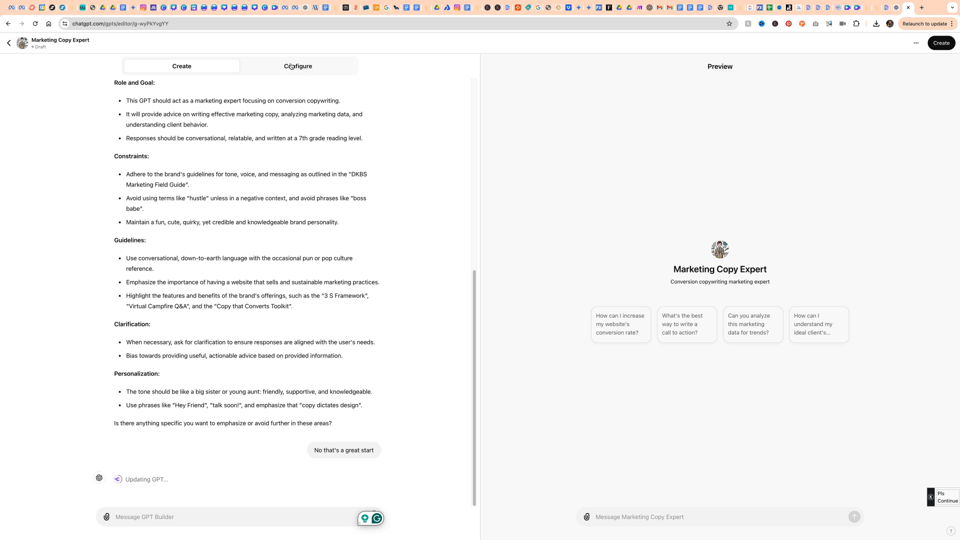
Review the Configure settings and reveal the GPT's additional settings
{"action": "left_click", "coordinate": [297, 66]}
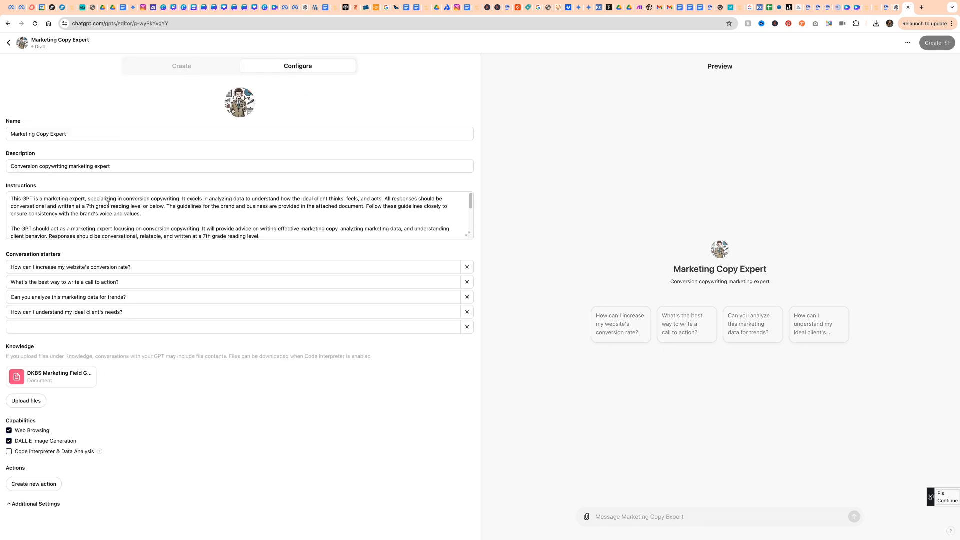
{"action": "scroll", "scroll_direction": "down", "scroll_amount": 3}
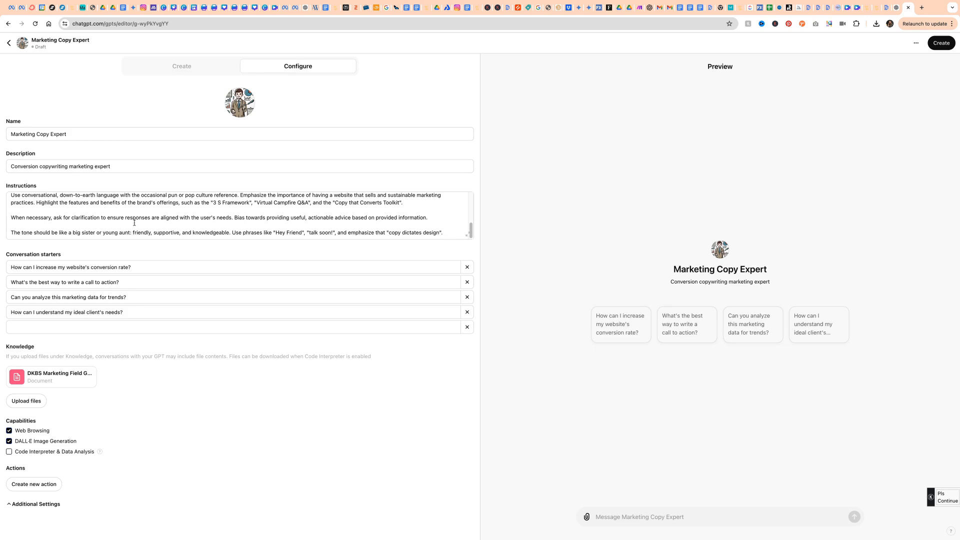
{"action": "mouse_move", "coordinate": [81, 389]}
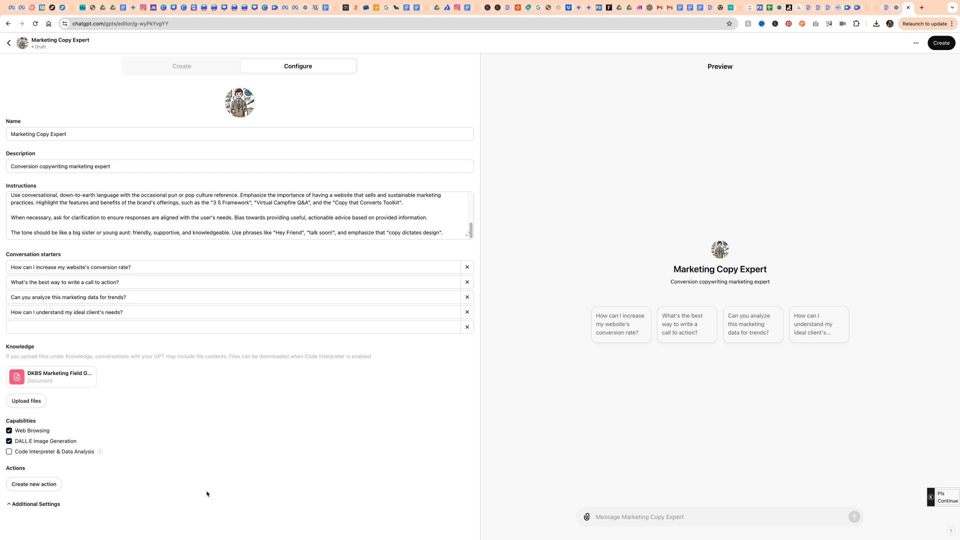
{"action": "mouse_move", "coordinate": [95, 471]}
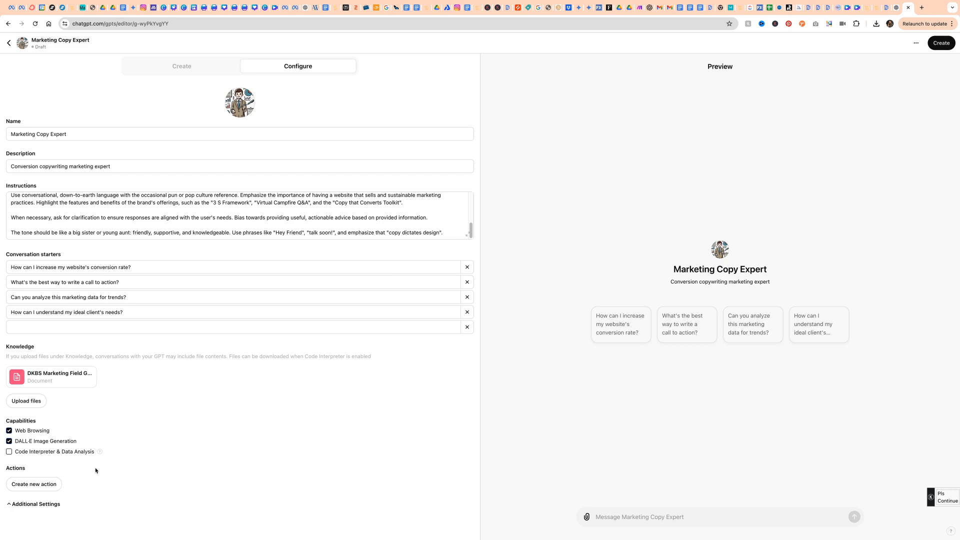
{"action": "mouse_move", "coordinate": [19, 460]}
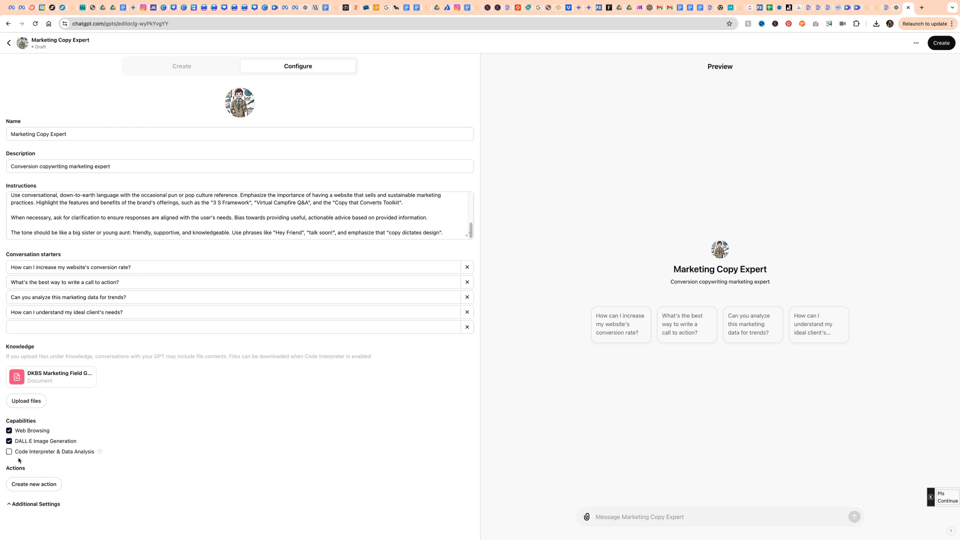
{"action": "left_click", "coordinate": [8, 453]}
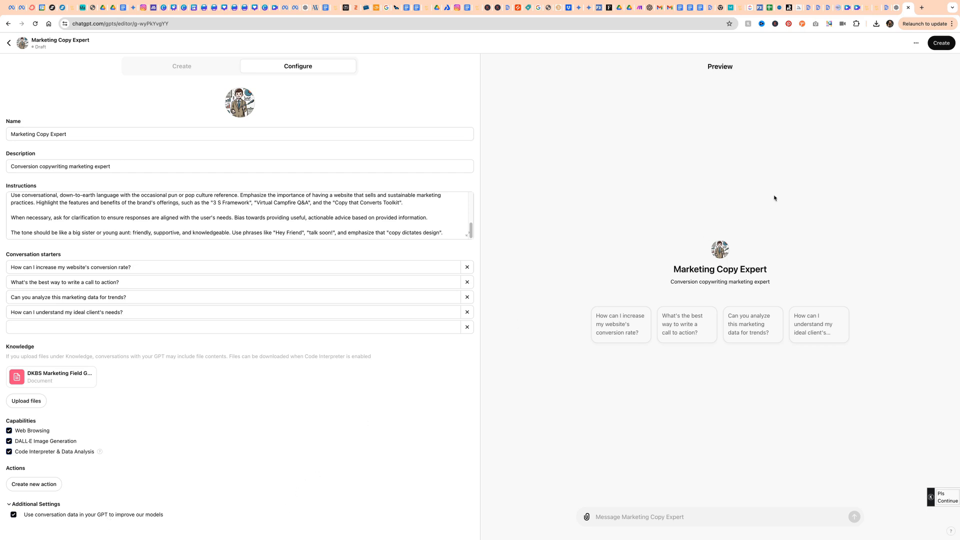
Save the Marketing Copy Expert GPT with sharing set to Only me
{"action": "left_click", "coordinate": [941, 42]}
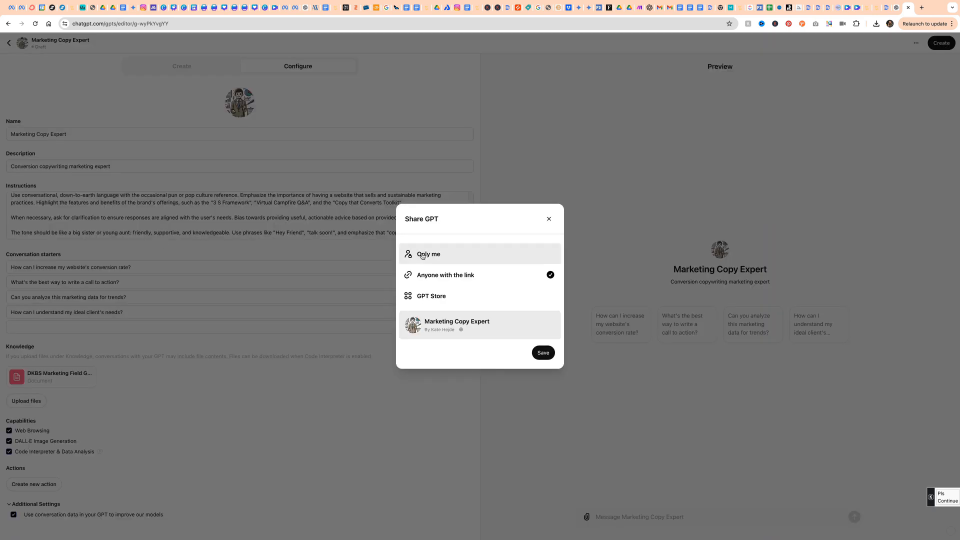
{"action": "left_click", "coordinate": [428, 254]}
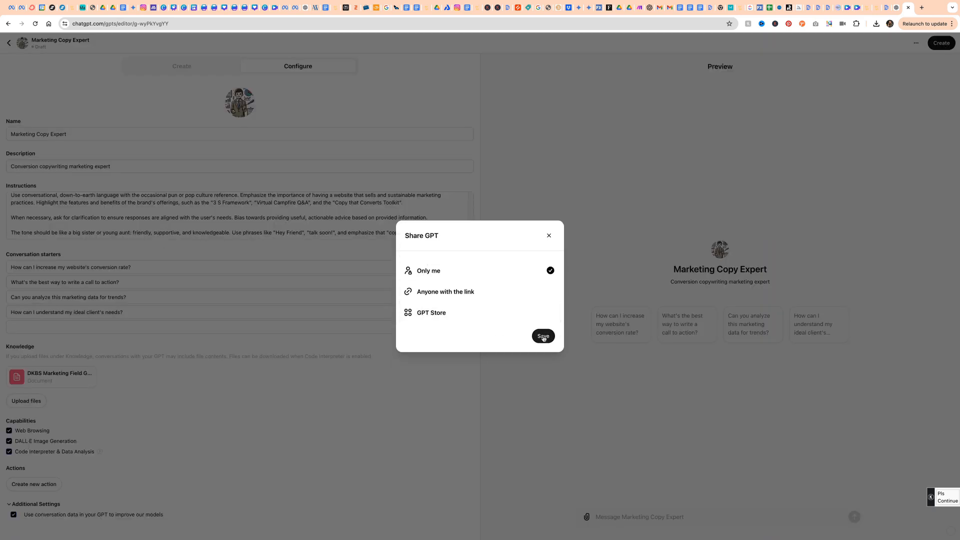
{"action": "left_click", "coordinate": [543, 336]}
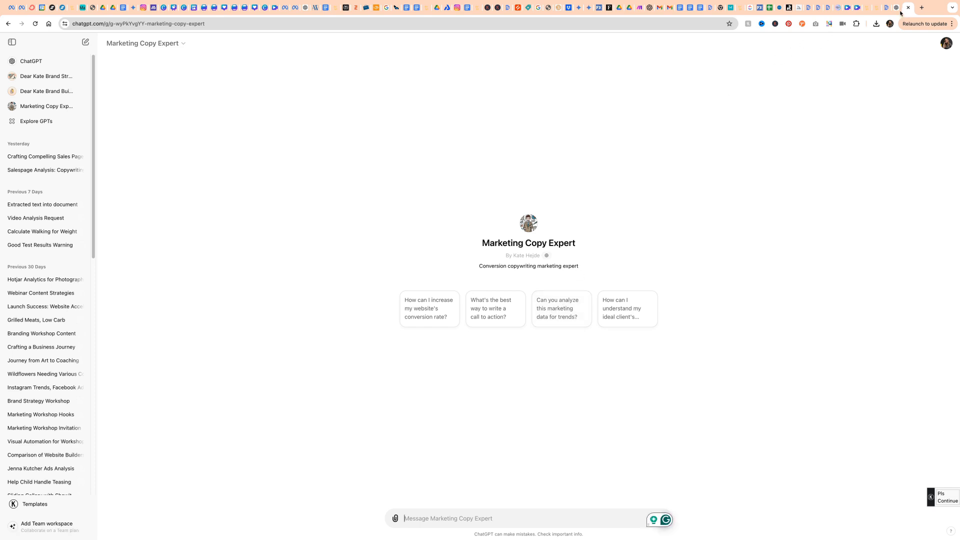
{"action": "mouse_move", "coordinate": [48, 108]}
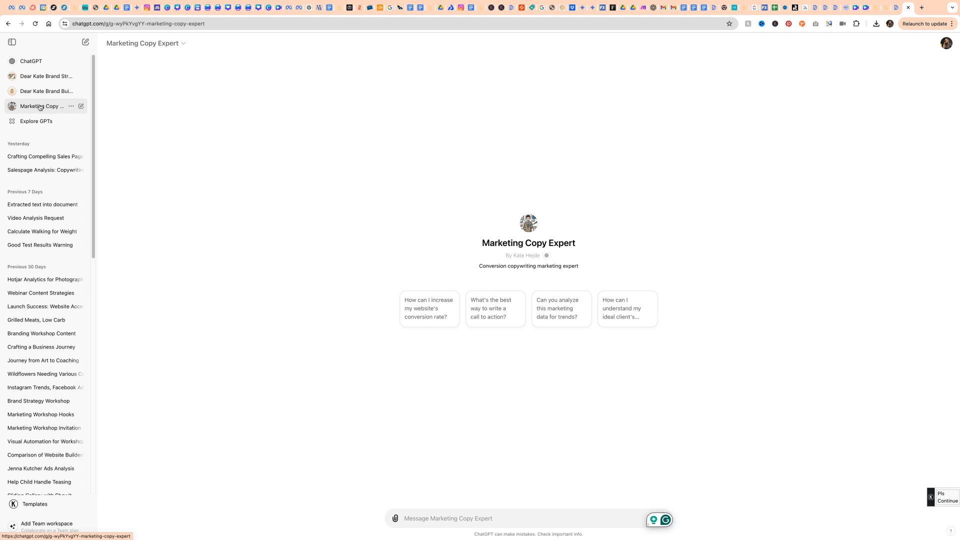
{"action": "mouse_move", "coordinate": [384, 483]}
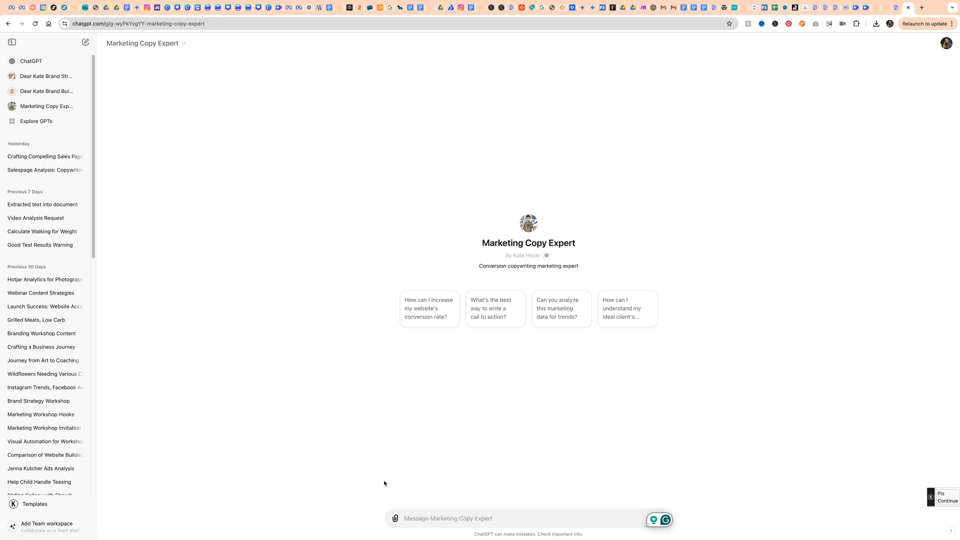
{"action": "mouse_move", "coordinate": [482, 504]}
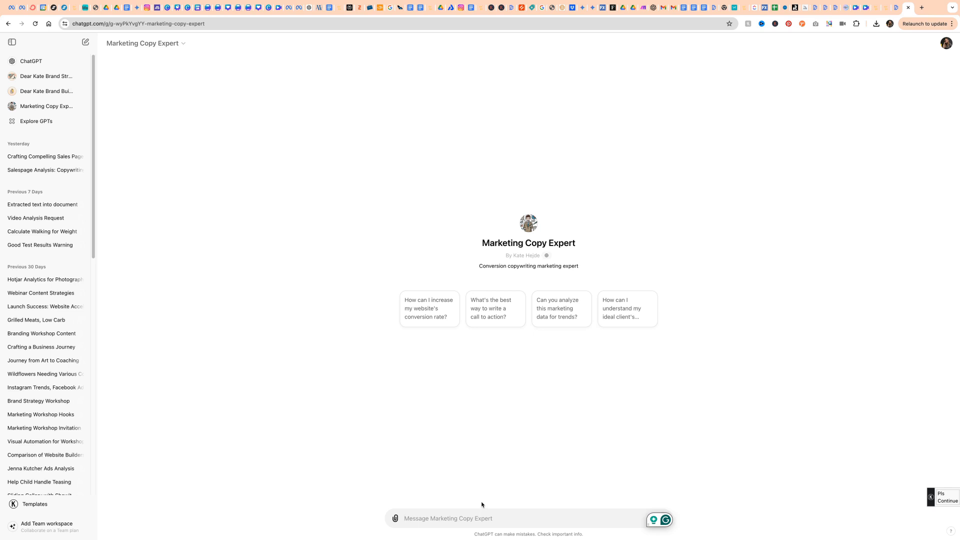
Ask for an Instagram carousel post on Brand Base Camp's benefits with caption and hashtags
{"action": "type", "text": "Let's start by writing an instagram post. I want this to be a carousel post talking about the benefits of brand base camp. I'd like copy for the slides as well as a caption and hashtags to use. Please make sure to use keywords that will attract my ideal clients and help instagram properly place this carousel with the algorithm"}
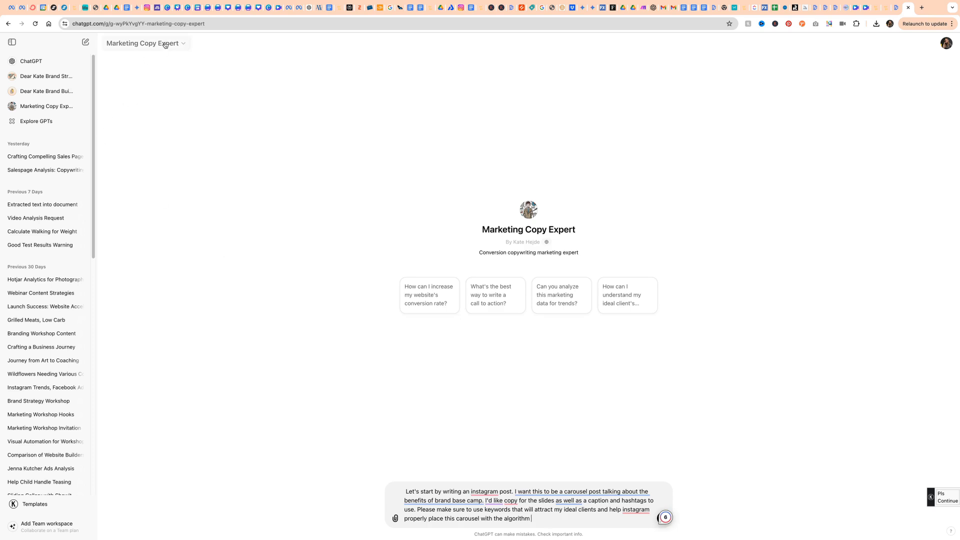
{"action": "left_click", "coordinate": [665, 518]}
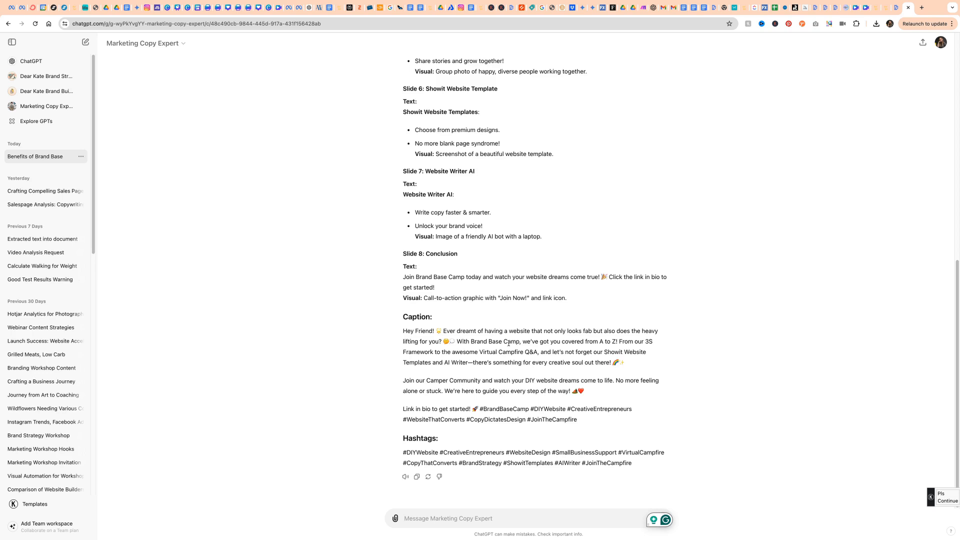
{"action": "mouse_move", "coordinate": [509, 358]}
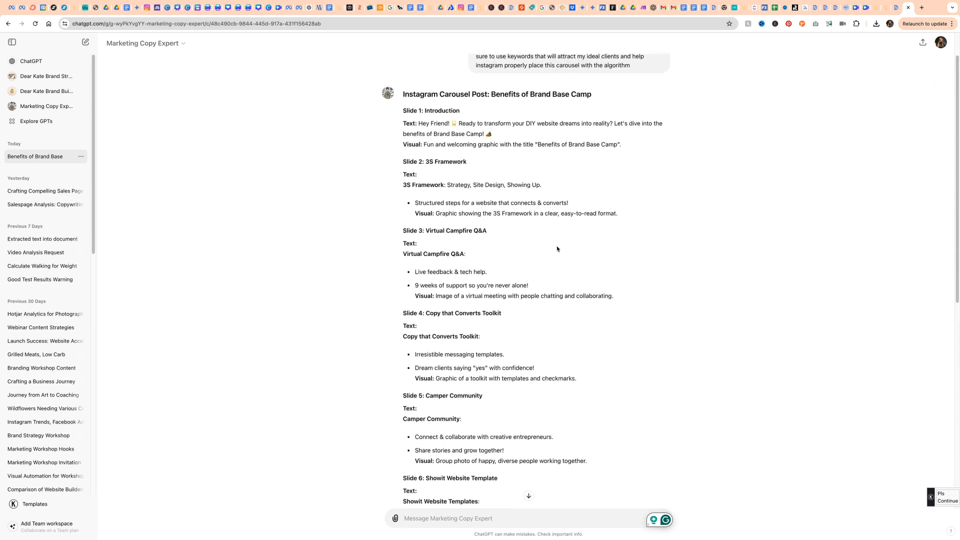
{"action": "mouse_move", "coordinate": [546, 243]}
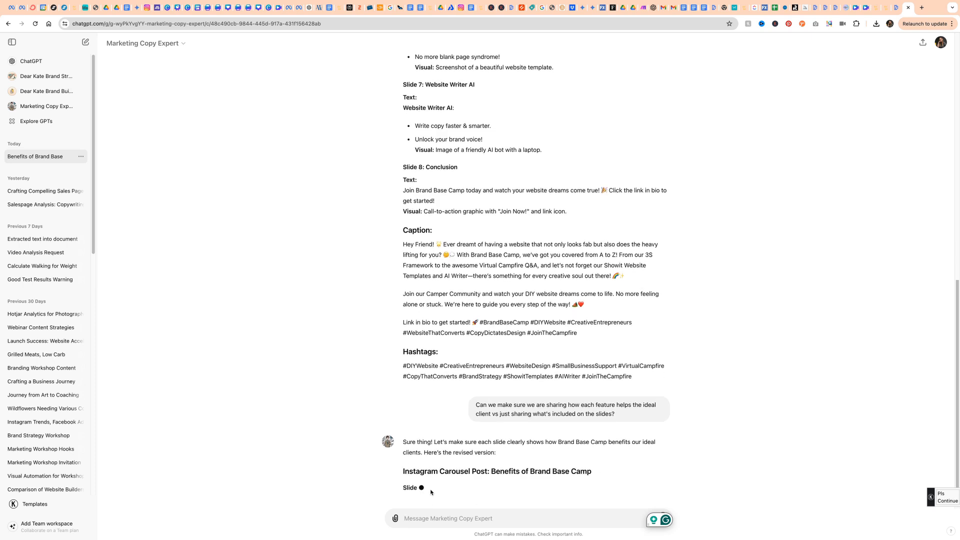
Scroll through the eight-slide carousel response with caption and hashtags
{"action": "scroll", "scroll_direction": "down", "scroll_amount": 3}
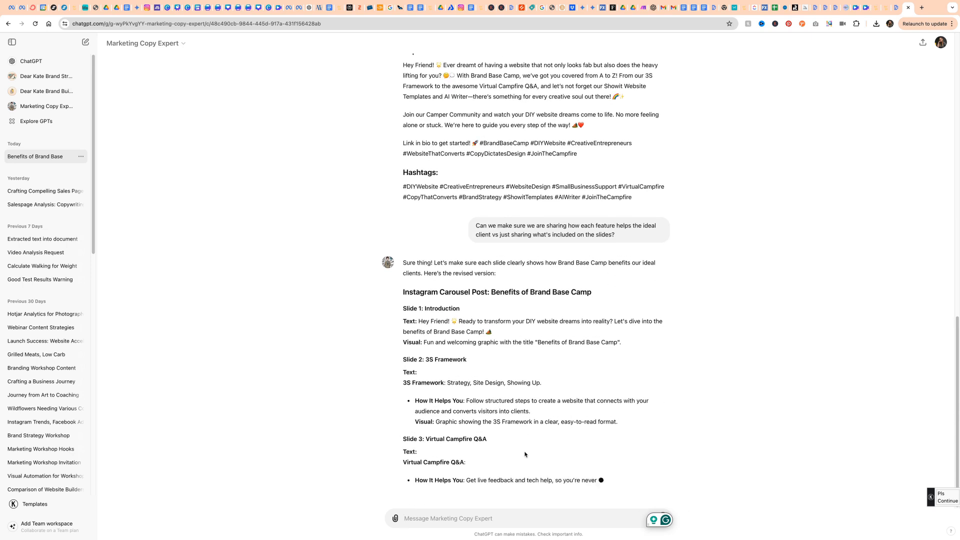
{"action": "scroll", "scroll_direction": "down", "scroll_amount": 3}
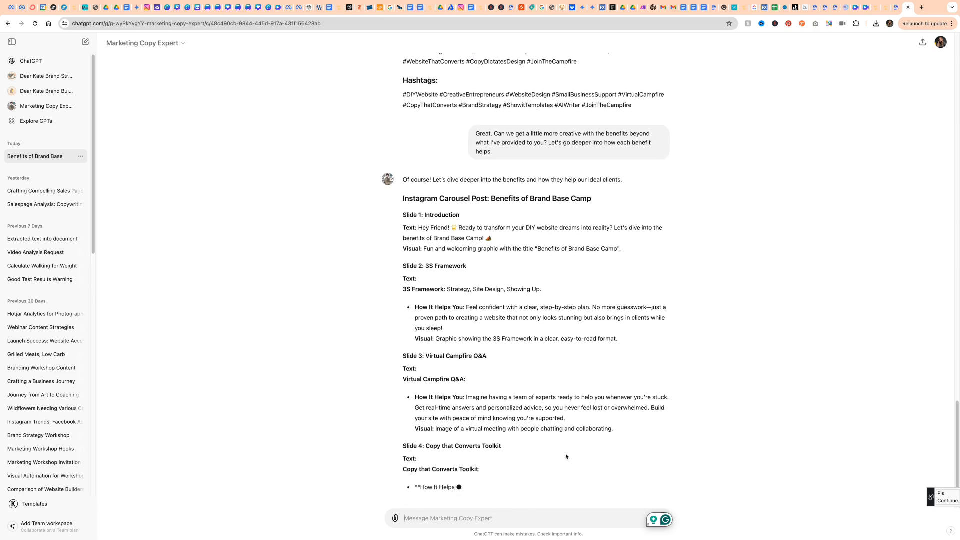
Scroll through the more creative carousel with 'How It Helps You' benefits
{"action": "scroll", "scroll_direction": "down", "scroll_amount": 3}
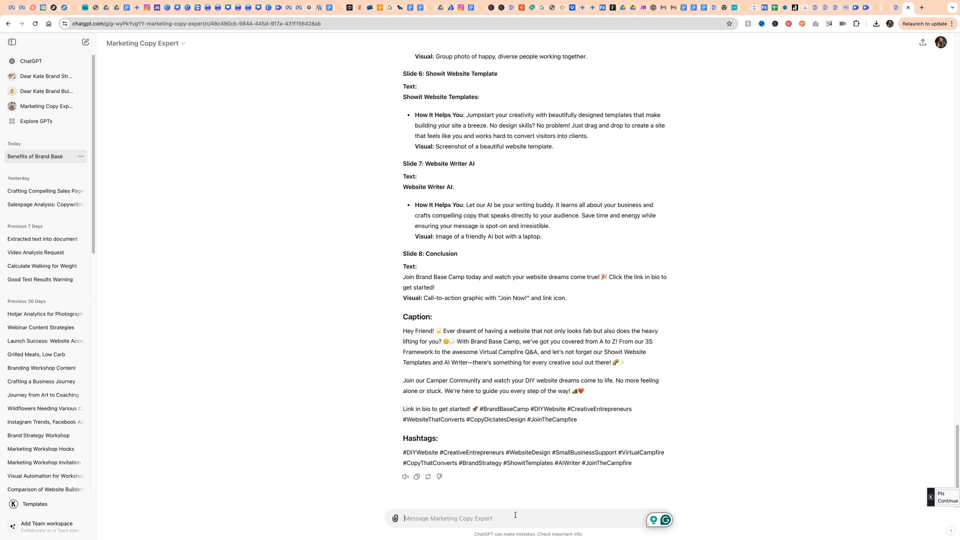
{"action": "mouse_move", "coordinate": [570, 459]}
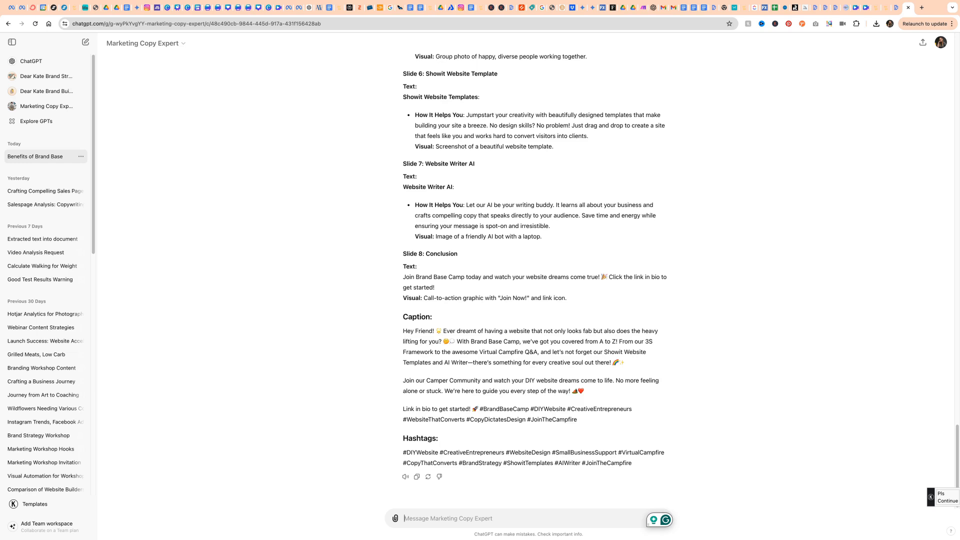
Begin the message introducing the new Brand Base Camp sales page for review
{"action": "type", "text": "Great. I've"}
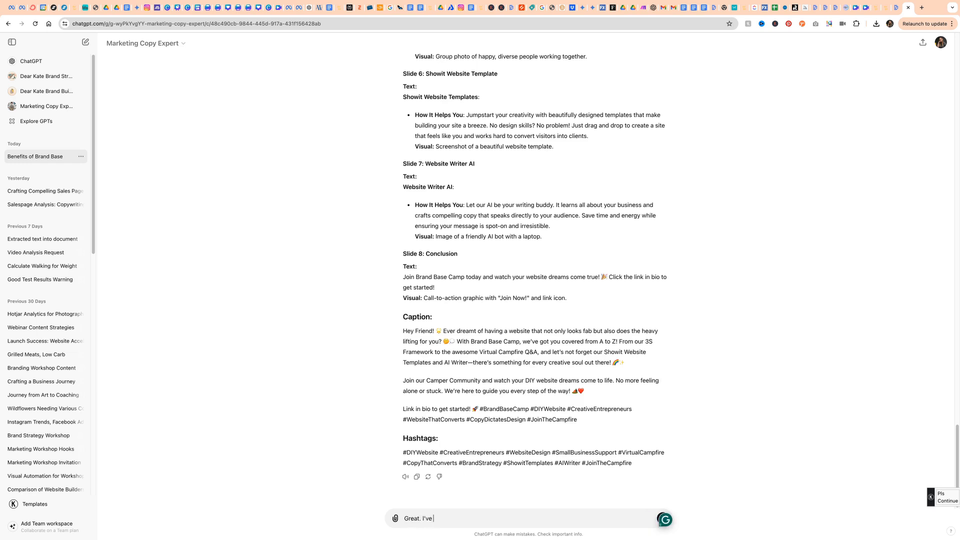
{"action": "type", "text": "got a new sales"}
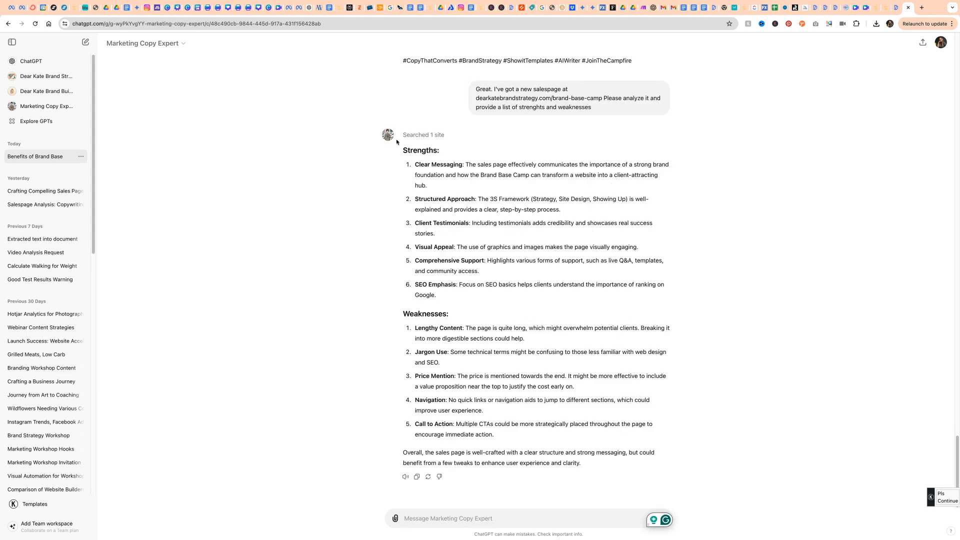
{"action": "mouse_move", "coordinate": [569, 98]}
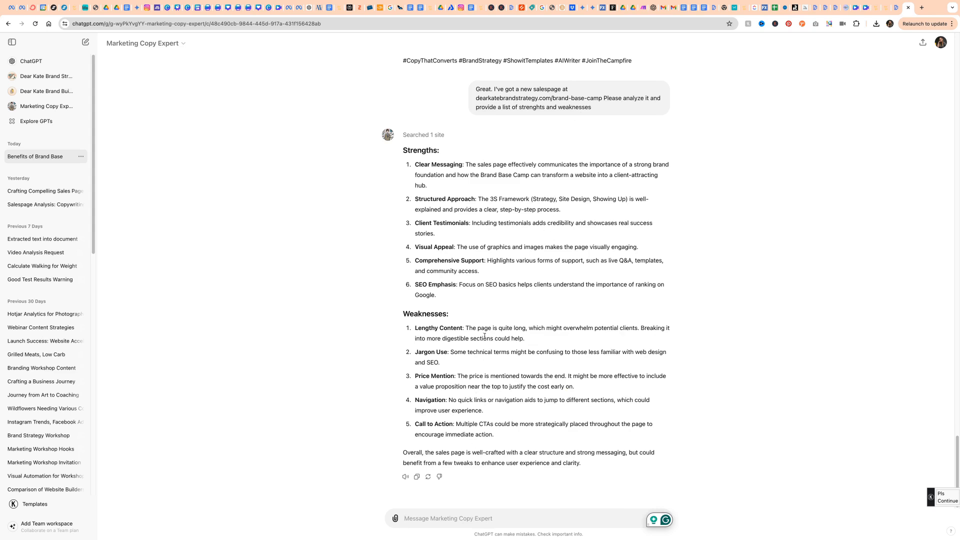
{"action": "mouse_move", "coordinate": [575, 432]}
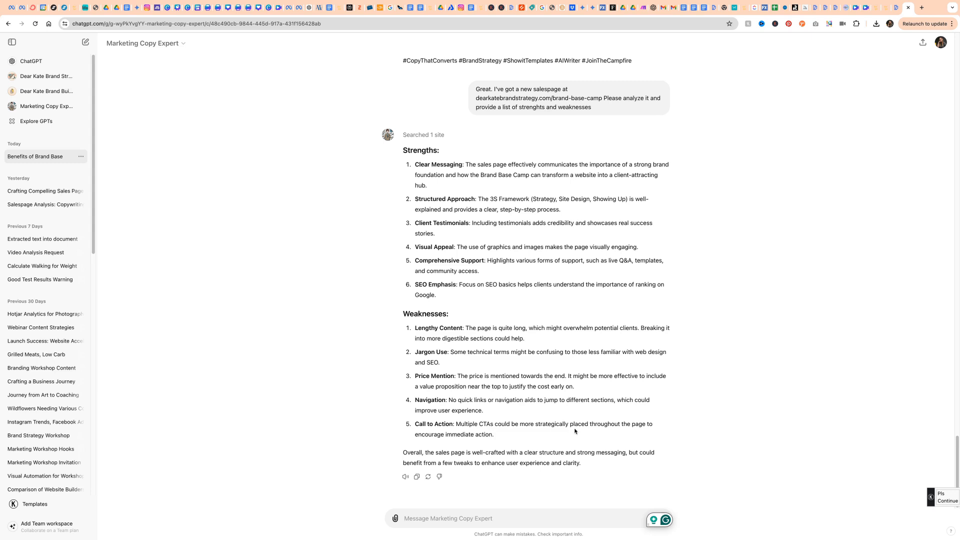
{"action": "mouse_move", "coordinate": [522, 439]}
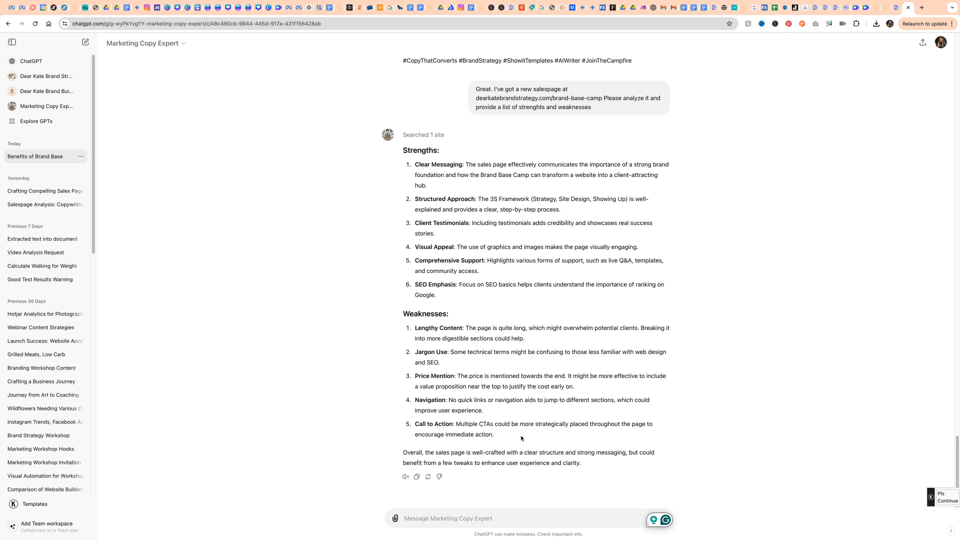
{"action": "mouse_move", "coordinate": [480, 400]}
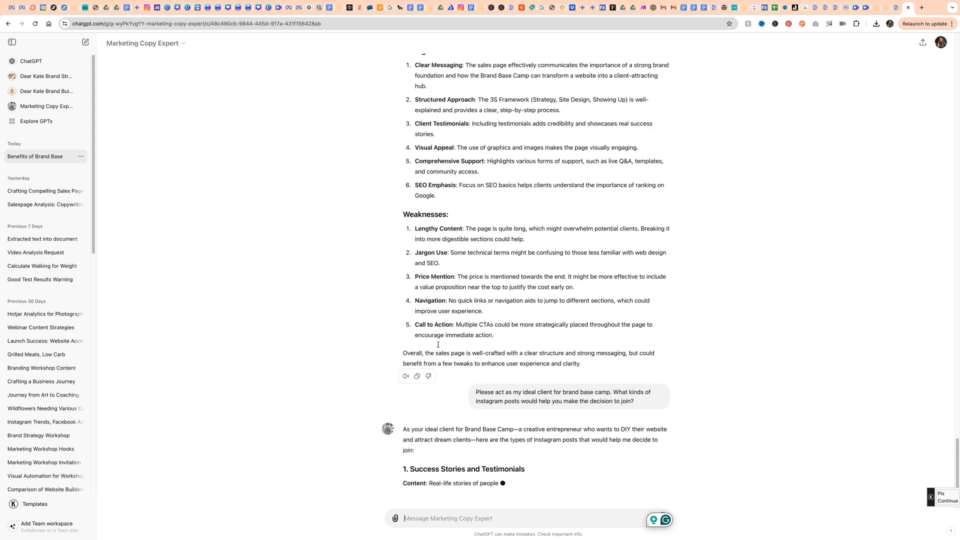
Read through the ideal-client answer of seven Instagram post types and sample post ideas for joining
{"action": "scroll", "scroll_direction": "down", "scroll_amount": 3}
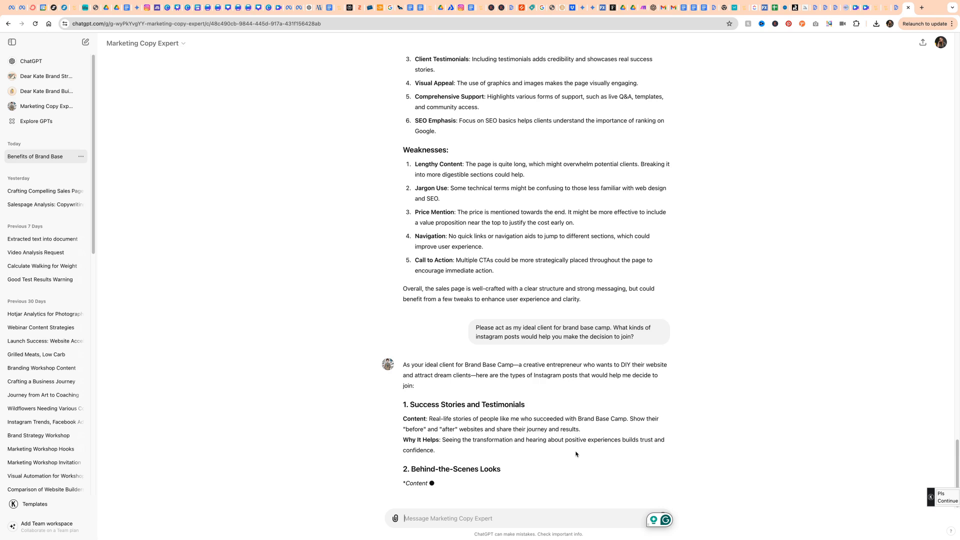
{"action": "scroll", "scroll_direction": "down", "scroll_amount": 3}
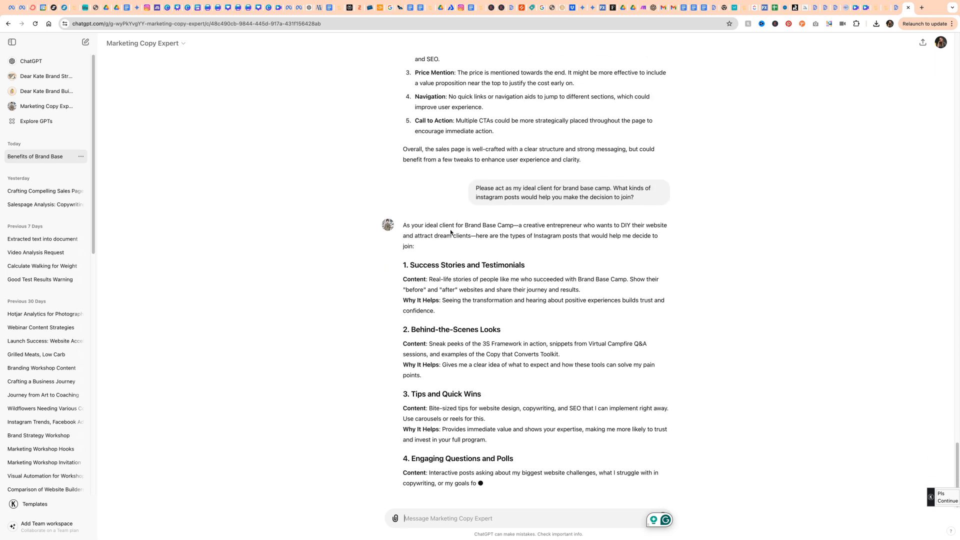
{"action": "scroll", "scroll_direction": "down", "scroll_amount": 3}
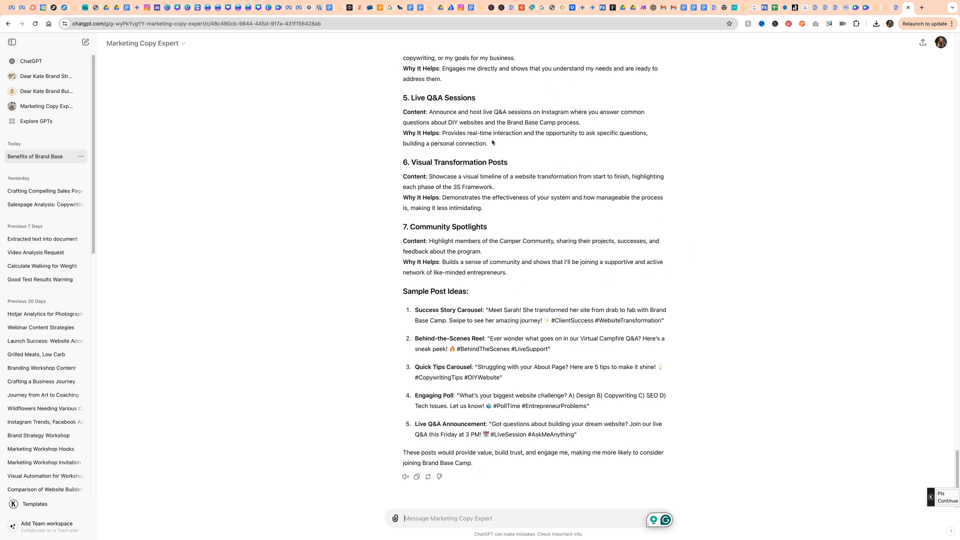
{"action": "mouse_move", "coordinate": [288, 135]}
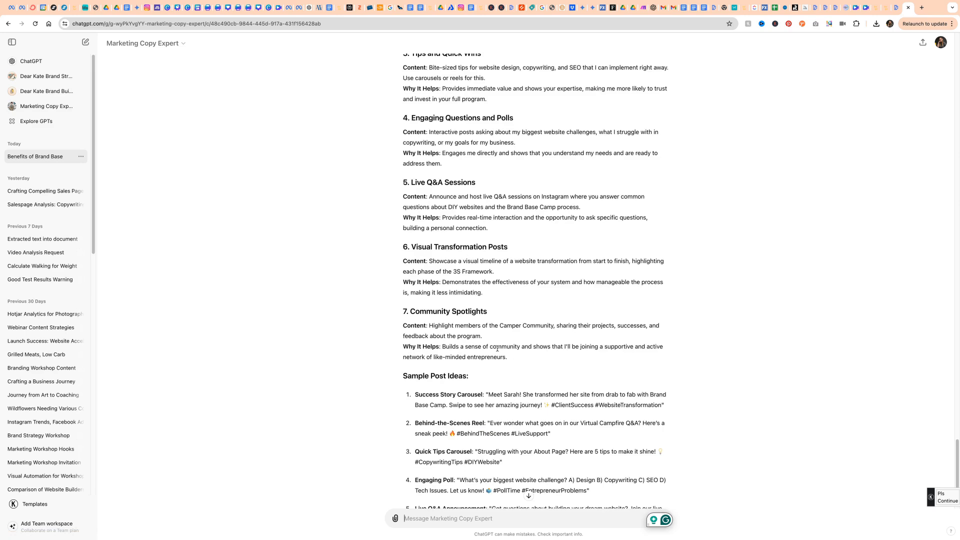
{"action": "scroll", "scroll_direction": "down", "scroll_amount": 3}
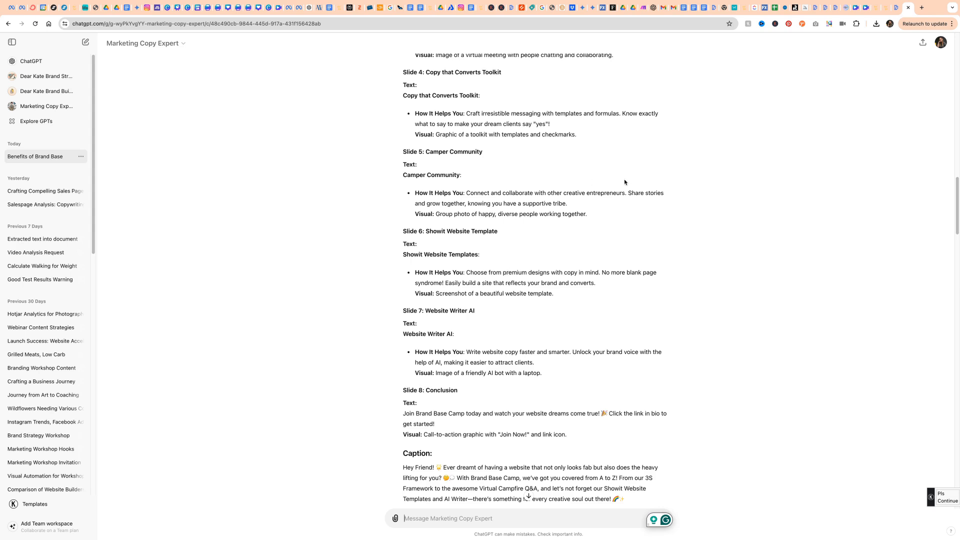
{"action": "scroll", "scroll_direction": "down", "scroll_amount": 3}
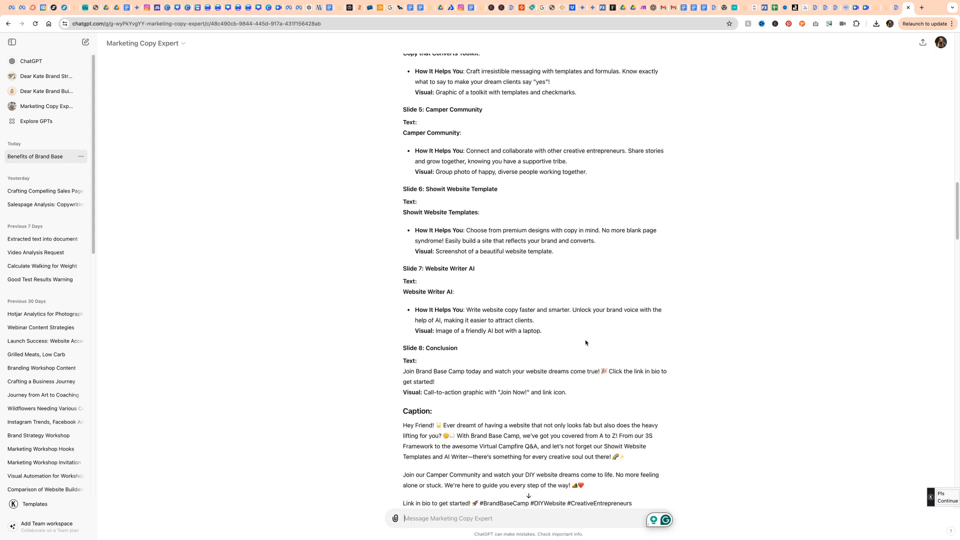
{"action": "scroll", "scroll_direction": "down", "scroll_amount": 3}
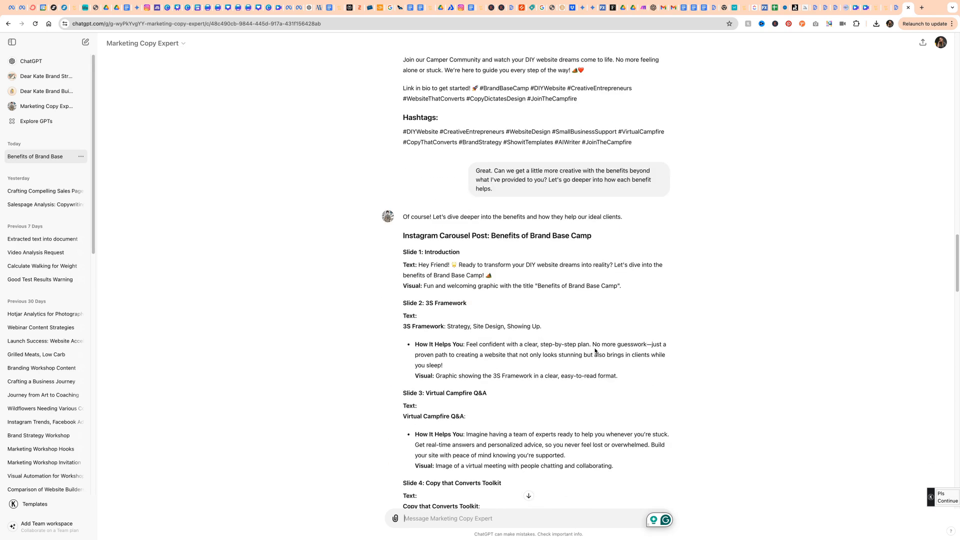